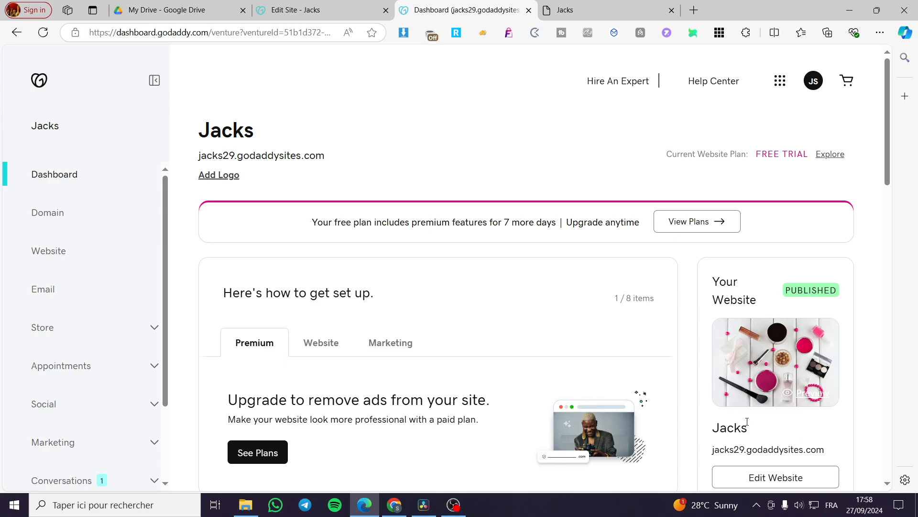
{"action": "mouse_move", "coordinate": [414, 298]}
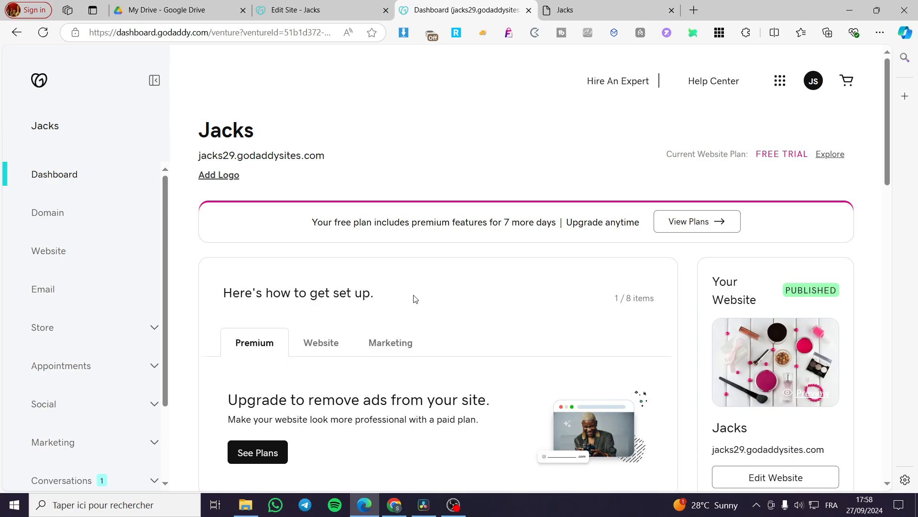
View all account products, return to the Jacks dashboard and show its website setup tasks
{"action": "scroll", "scroll_direction": "down", "scroll_amount": 3}
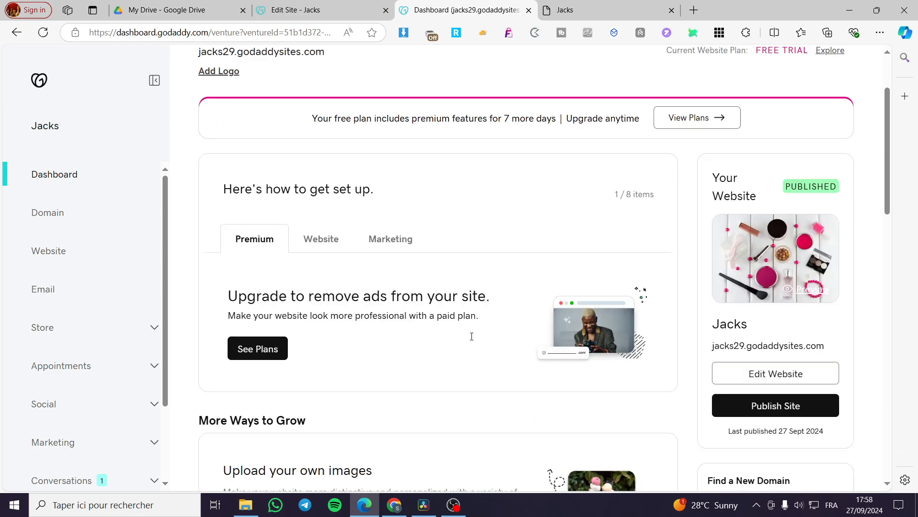
{"action": "scroll", "scroll_direction": "down", "scroll_amount": 3}
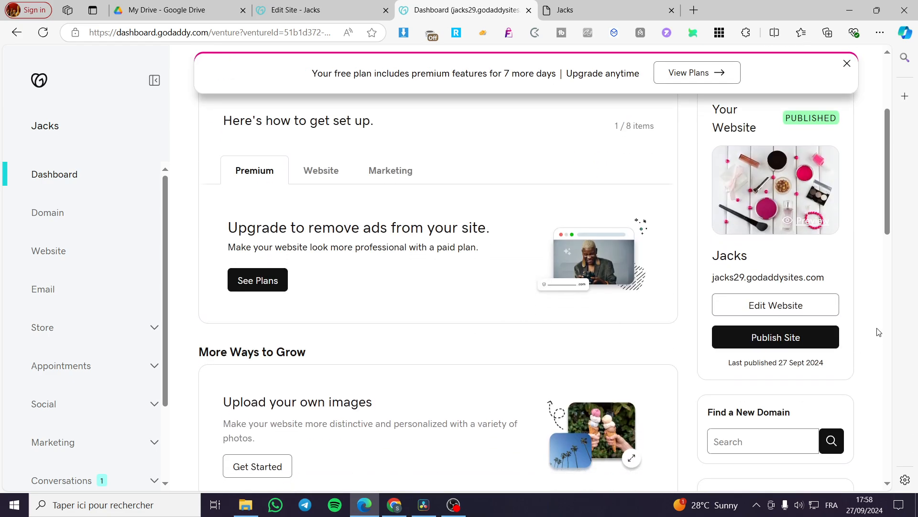
{"action": "mouse_move", "coordinate": [775, 305]}
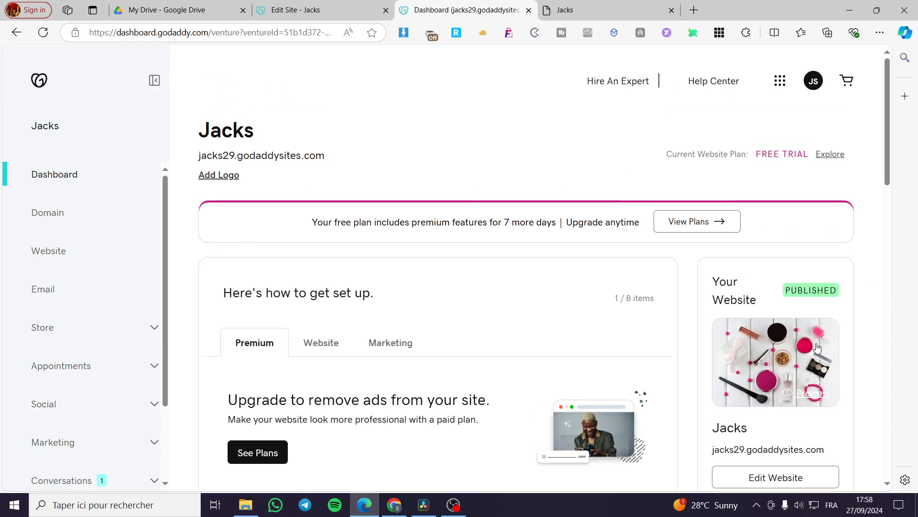
{"action": "mouse_move", "coordinate": [817, 200]}
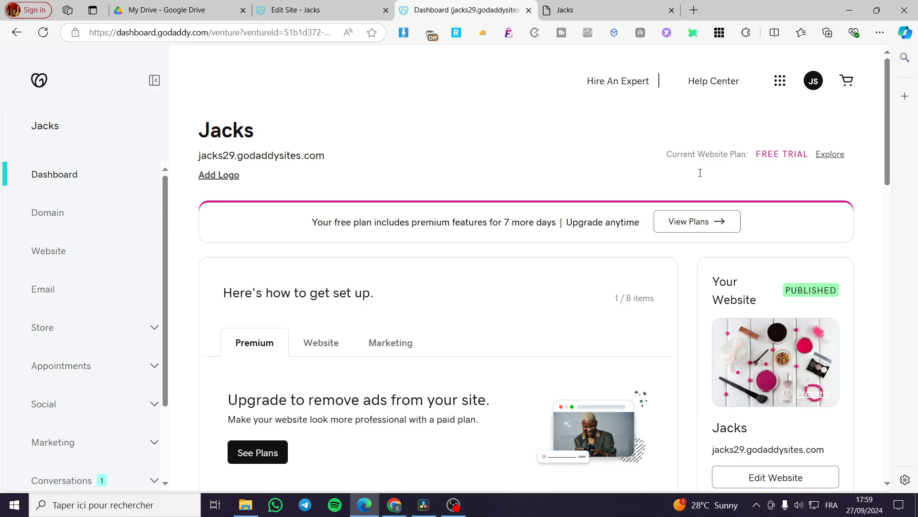
{"action": "mouse_move", "coordinate": [58, 98]}
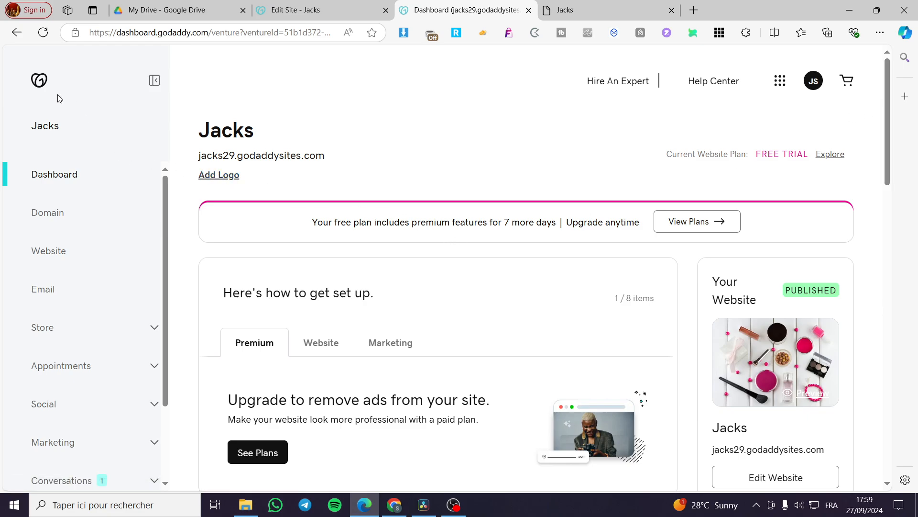
{"action": "mouse_move", "coordinate": [859, 170]}
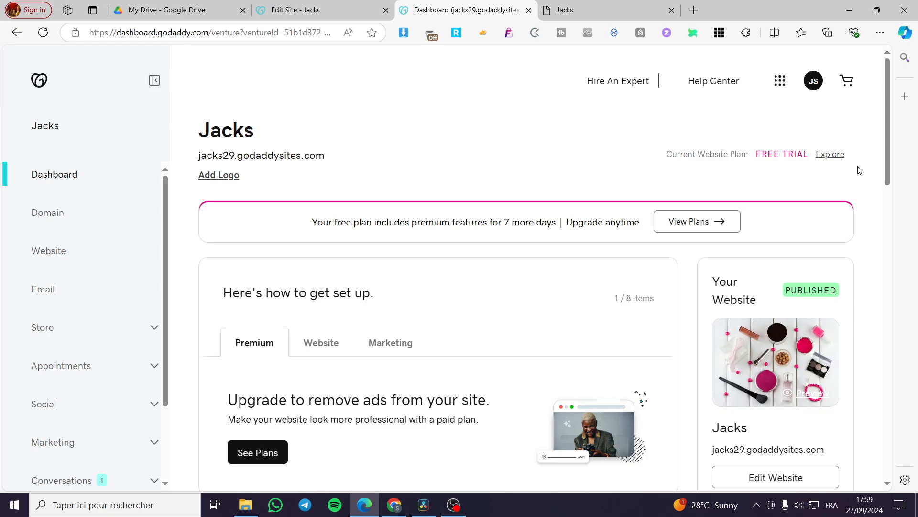
{"action": "mouse_move", "coordinate": [780, 80]}
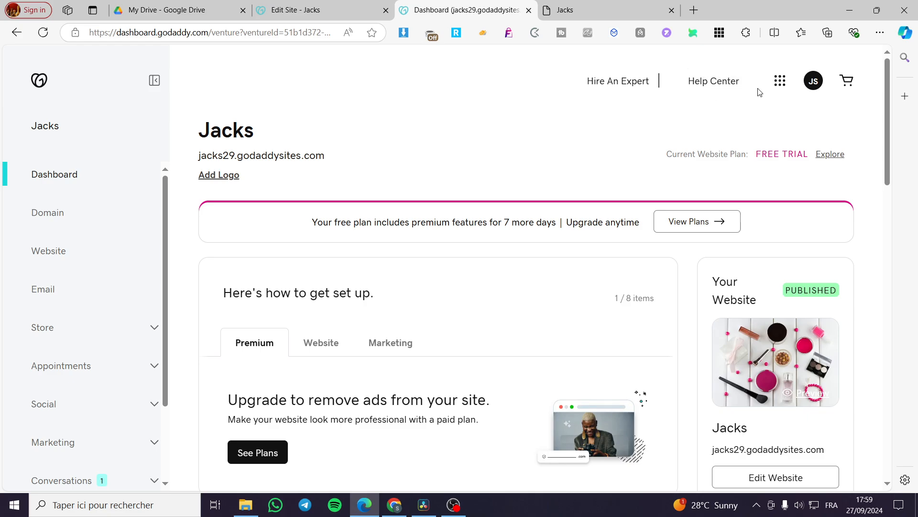
{"action": "mouse_move", "coordinate": [420, 112]}
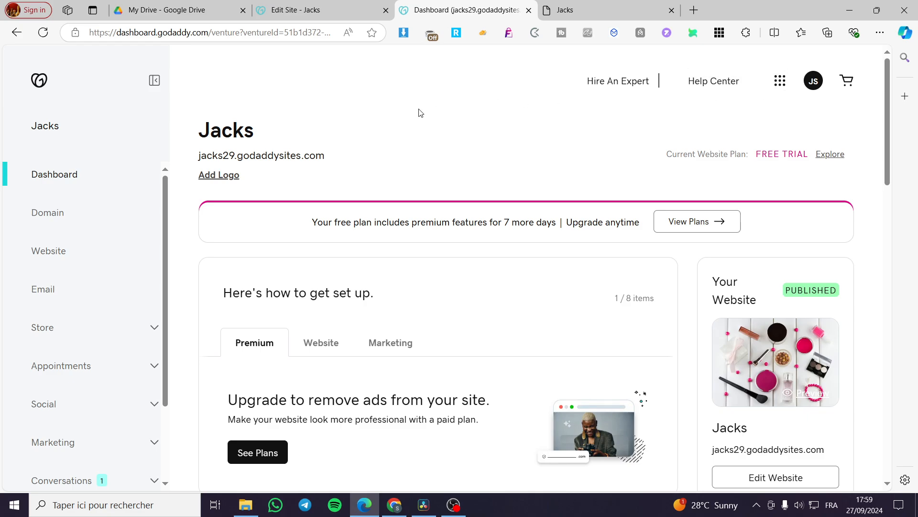
{"action": "mouse_move", "coordinate": [469, 88]}
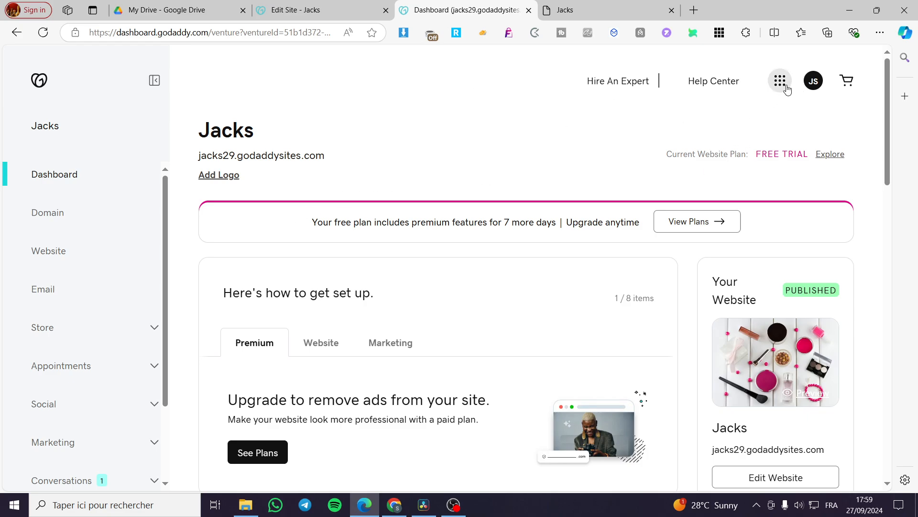
{"action": "left_click", "coordinate": [813, 81]}
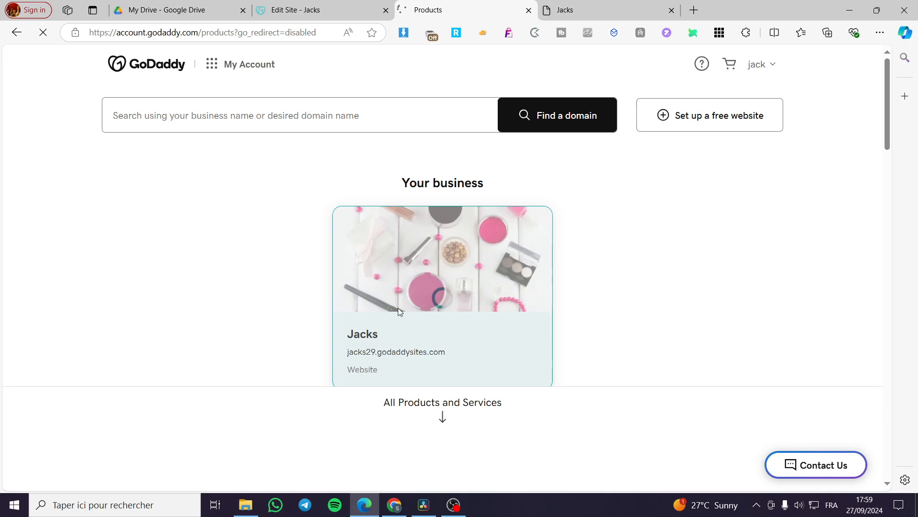
{"action": "left_click", "coordinate": [442, 296]}
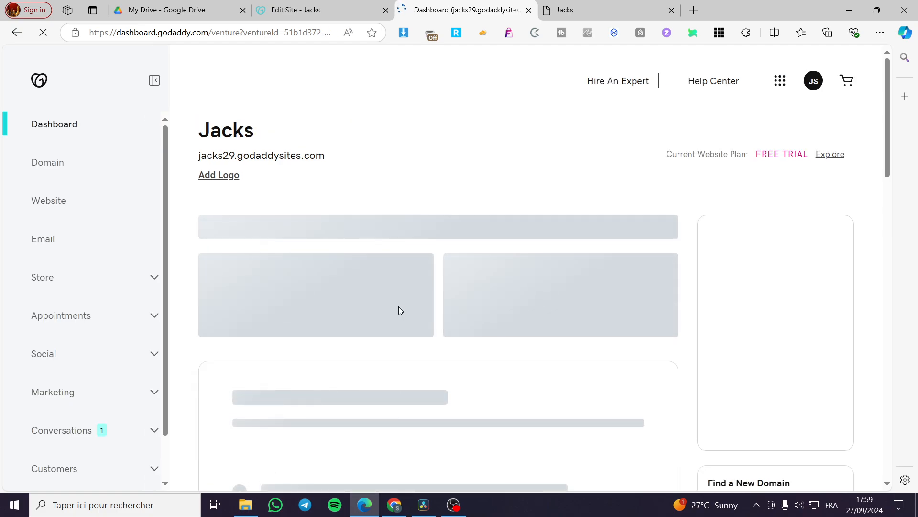
{"action": "mouse_move", "coordinate": [136, 375]}
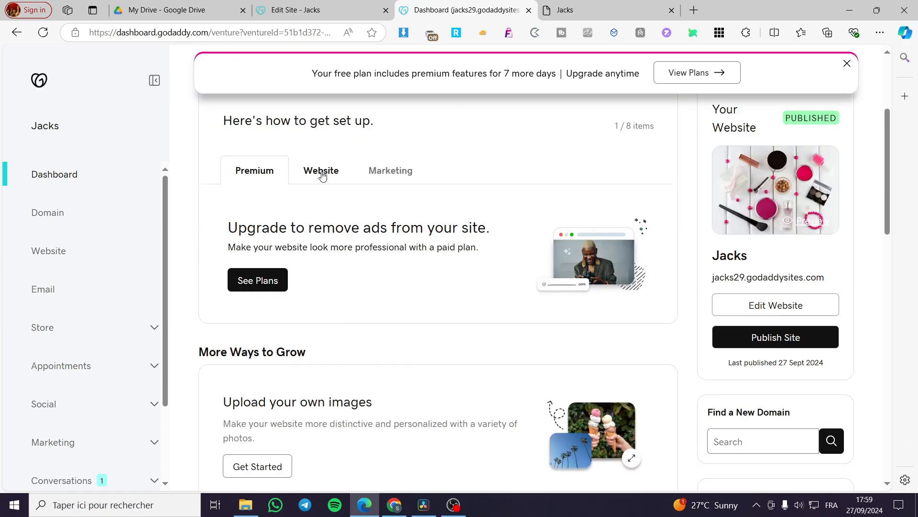
{"action": "left_click", "coordinate": [321, 170]}
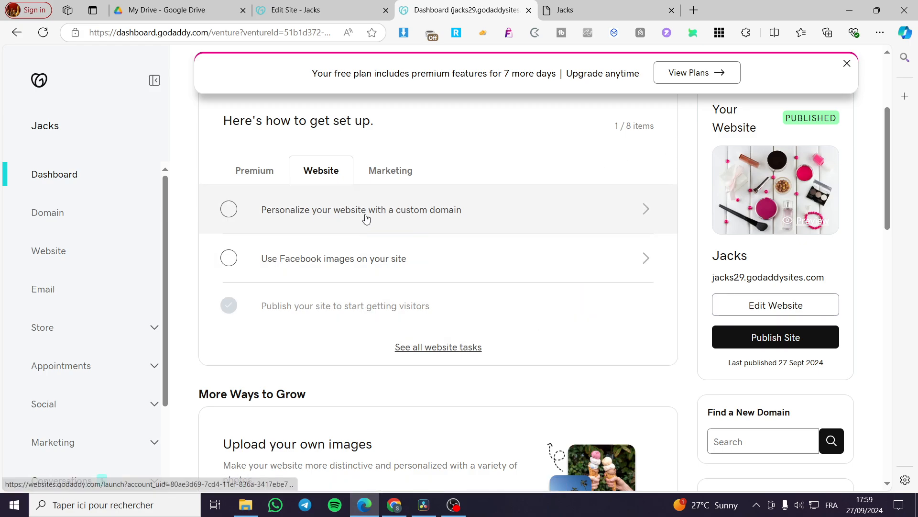
Start the custom-domain personalization, decline the upgrade offer and look over the homepage in the editor
{"action": "left_click", "coordinate": [774, 305]}
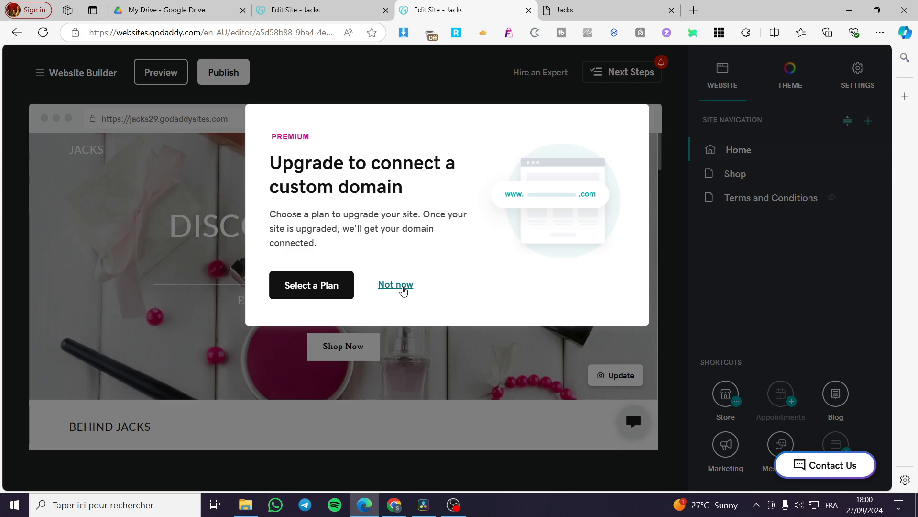
{"action": "left_click", "coordinate": [396, 285]}
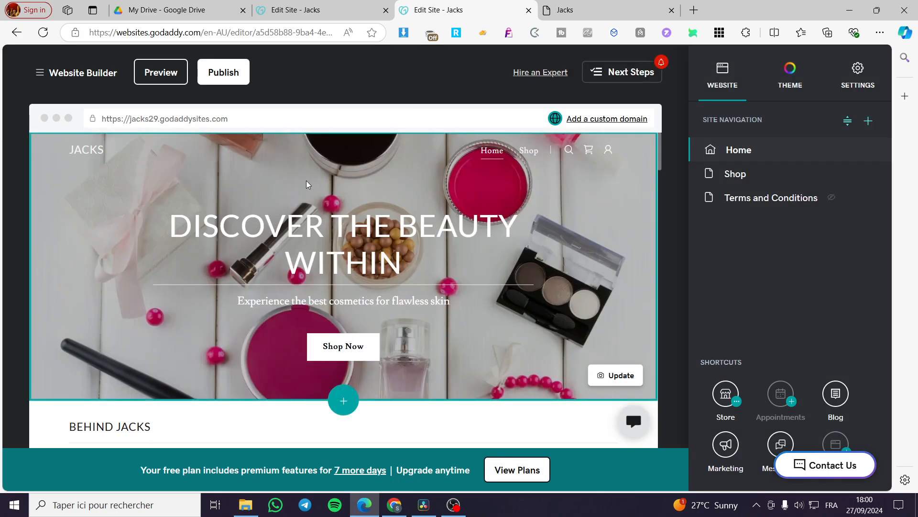
{"action": "scroll", "scroll_direction": "down", "scroll_amount": 3}
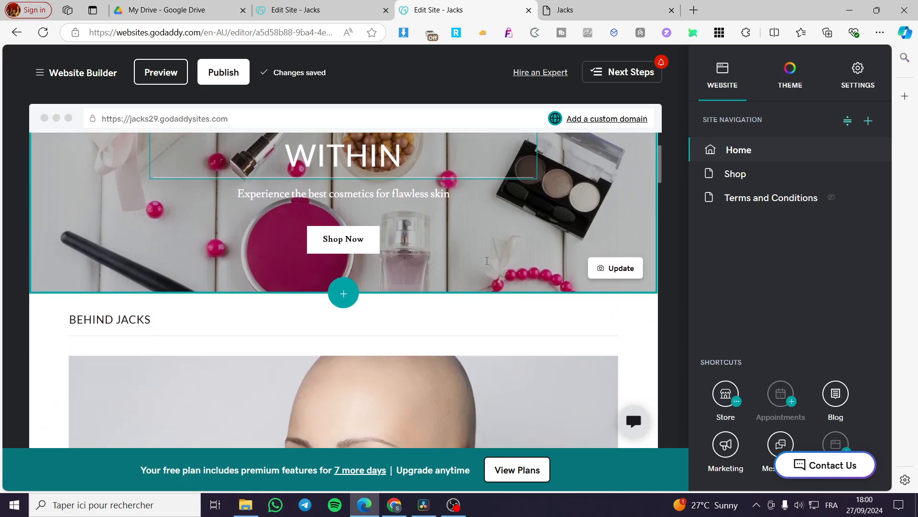
{"action": "scroll", "scroll_direction": "down", "scroll_amount": 3}
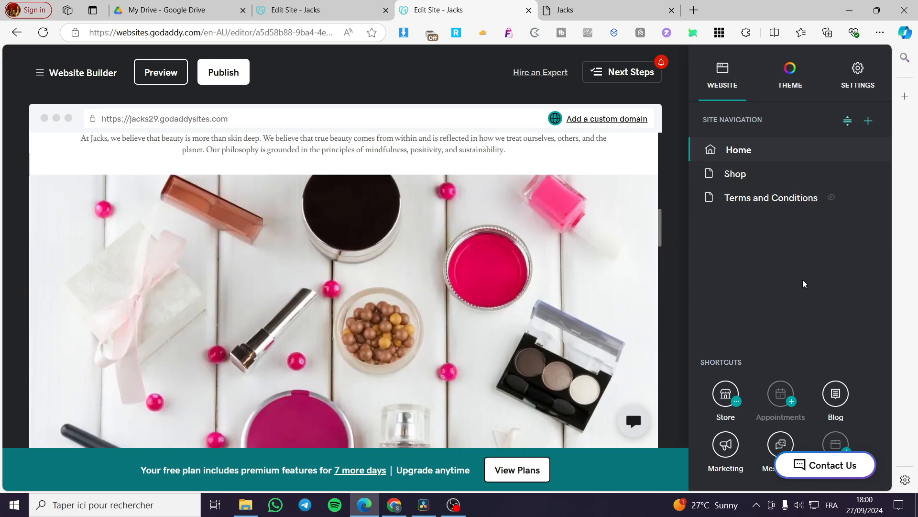
{"action": "scroll", "scroll_direction": "up", "scroll_amount": 3}
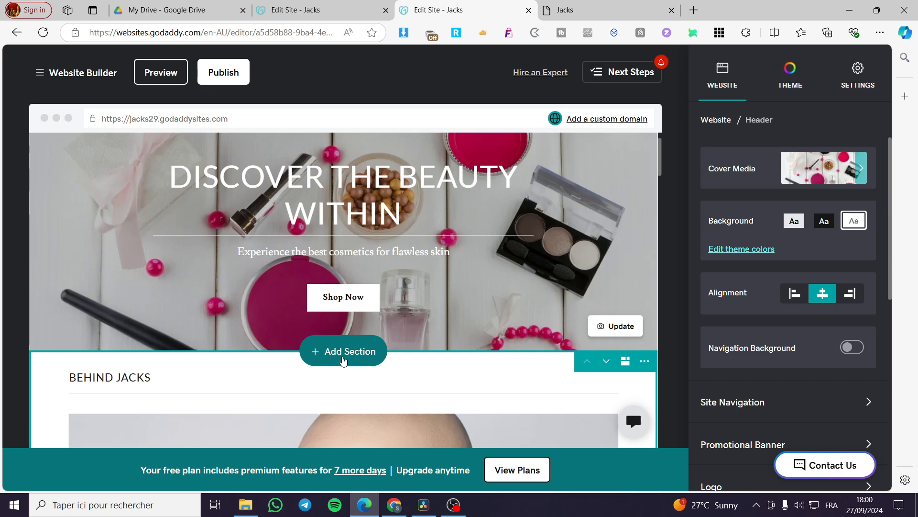
Browse theme options and the site's pages, start adding a page, then back out to reach Add Section
{"action": "left_click", "coordinate": [342, 251]}
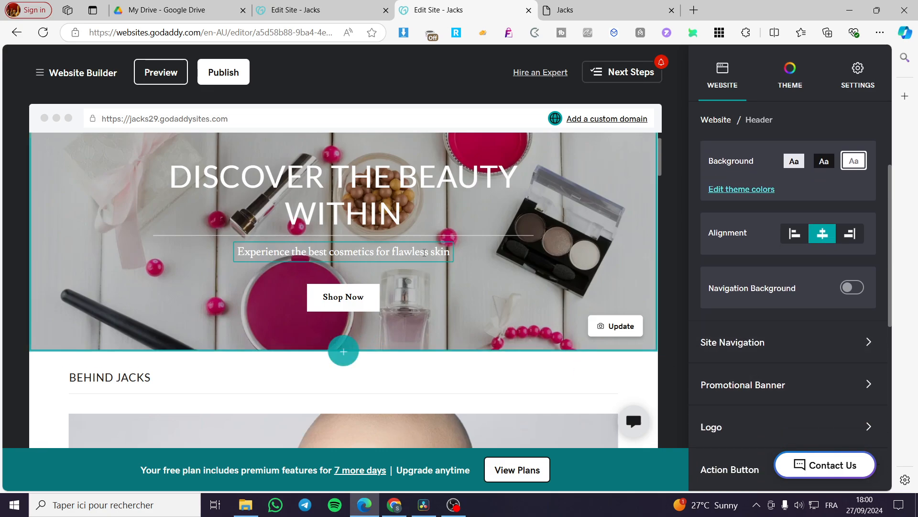
{"action": "left_click", "coordinate": [724, 256]}
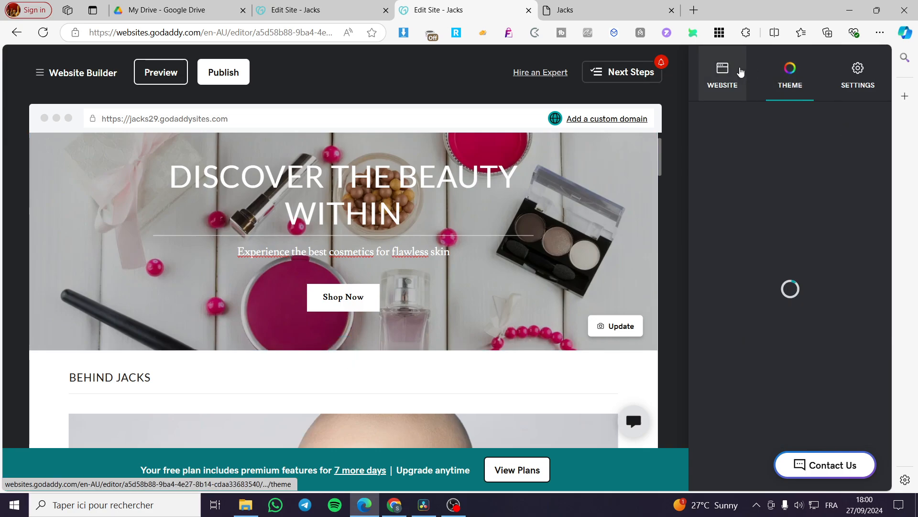
{"action": "left_click", "coordinate": [721, 73]}
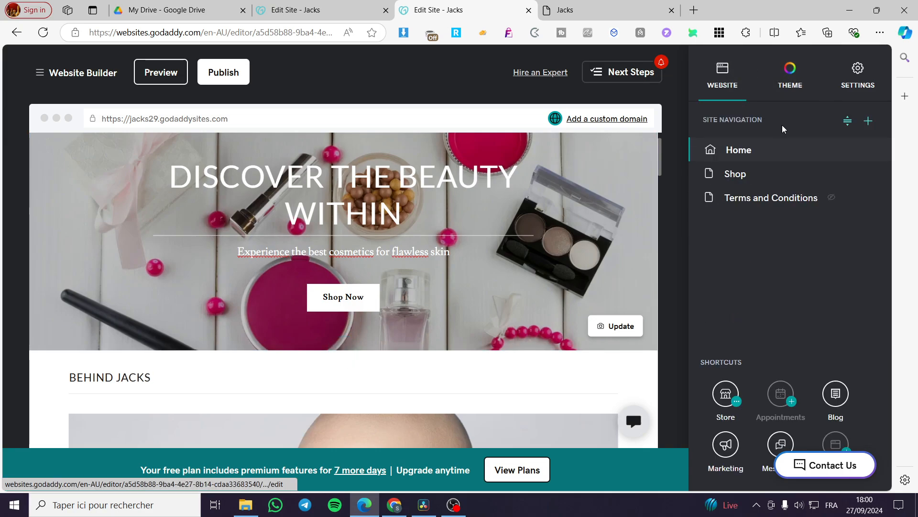
{"action": "left_click", "coordinate": [868, 121]}
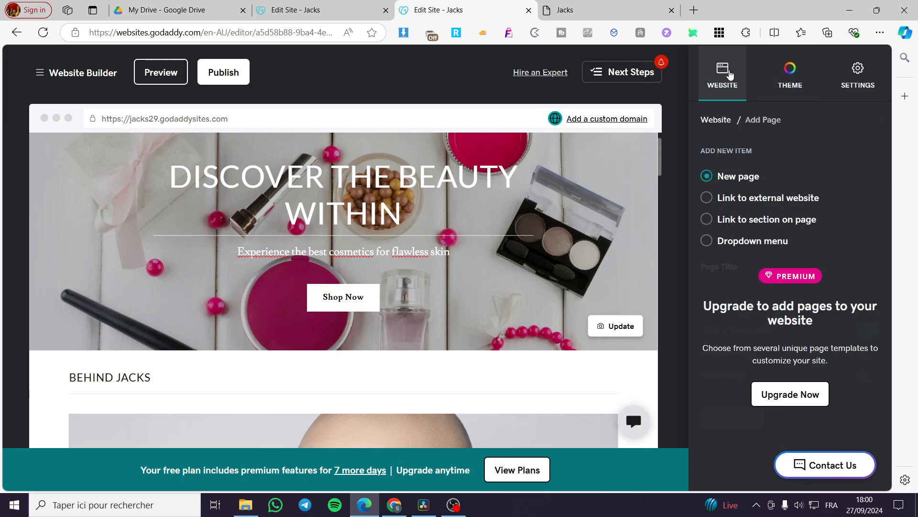
{"action": "left_click", "coordinate": [721, 73]}
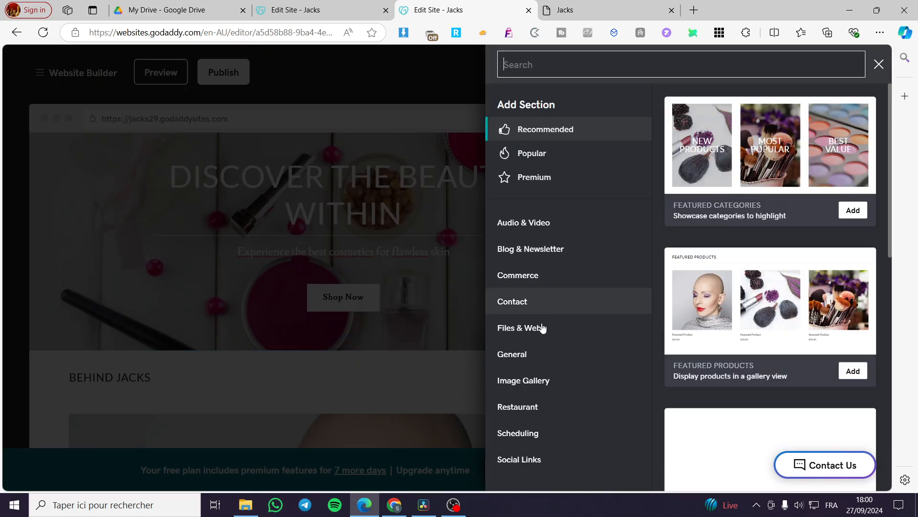
Add a General > Buttons section below the banner and review its section settings
{"action": "left_click", "coordinate": [512, 354]}
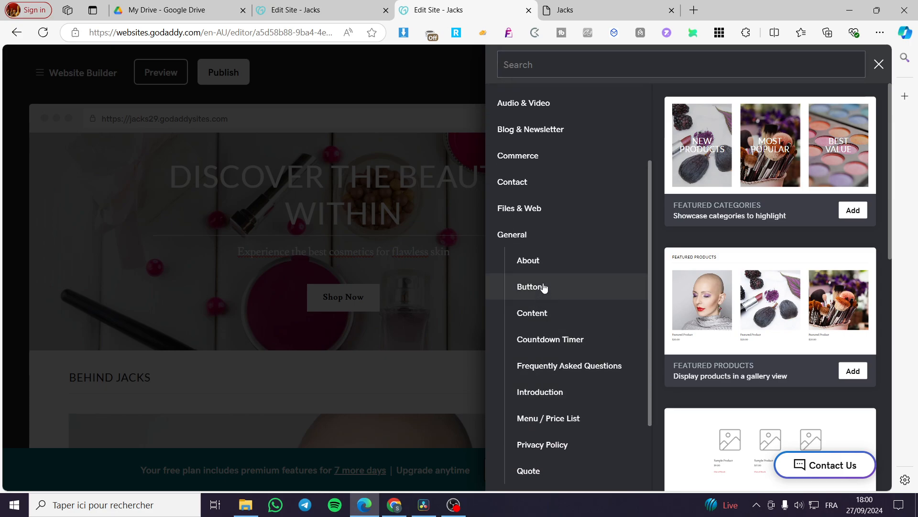
{"action": "left_click", "coordinate": [532, 286]}
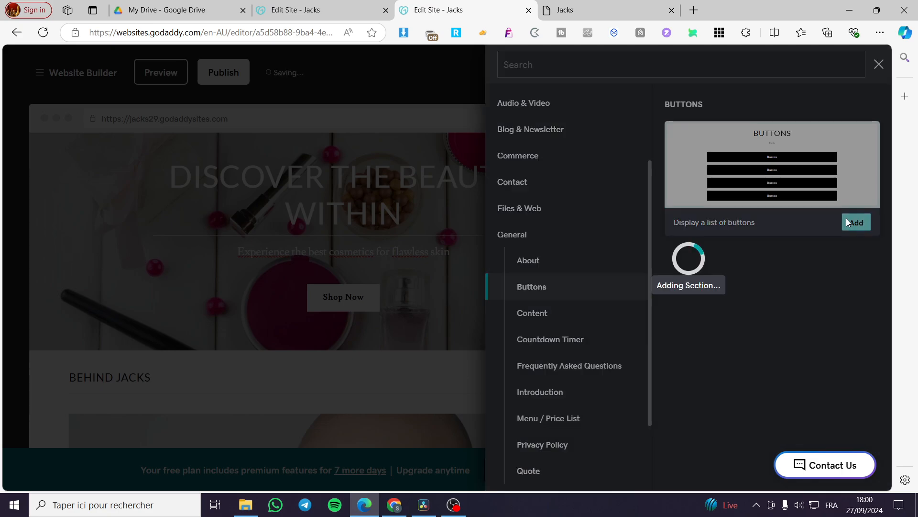
{"action": "left_click", "coordinate": [856, 221]}
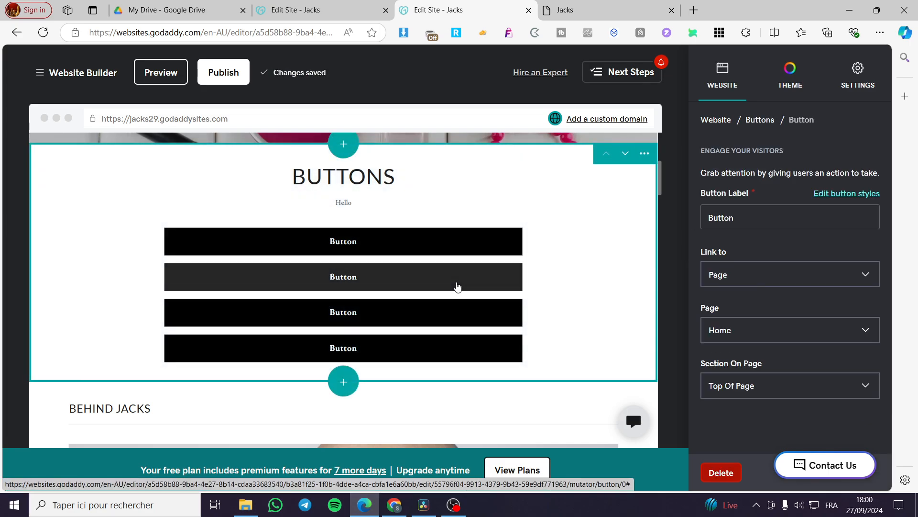
{"action": "left_click", "coordinate": [343, 276]}
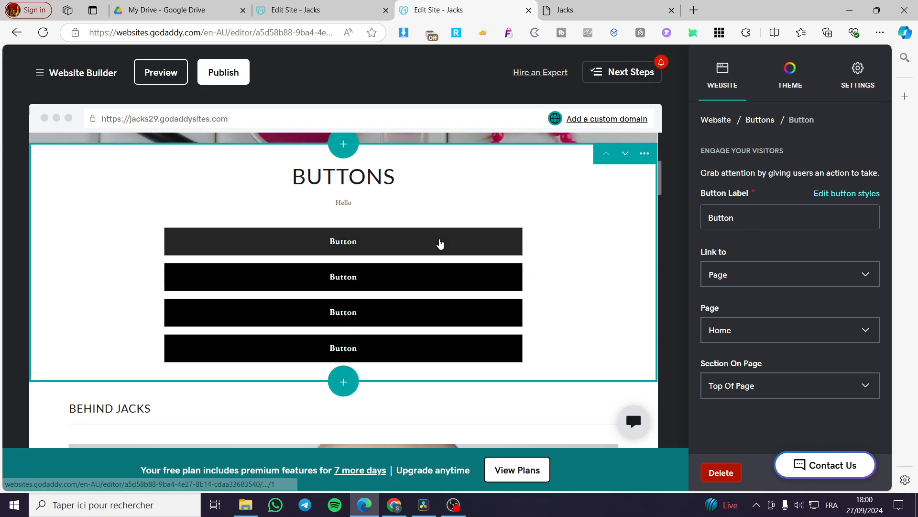
{"action": "left_click", "coordinate": [760, 120]}
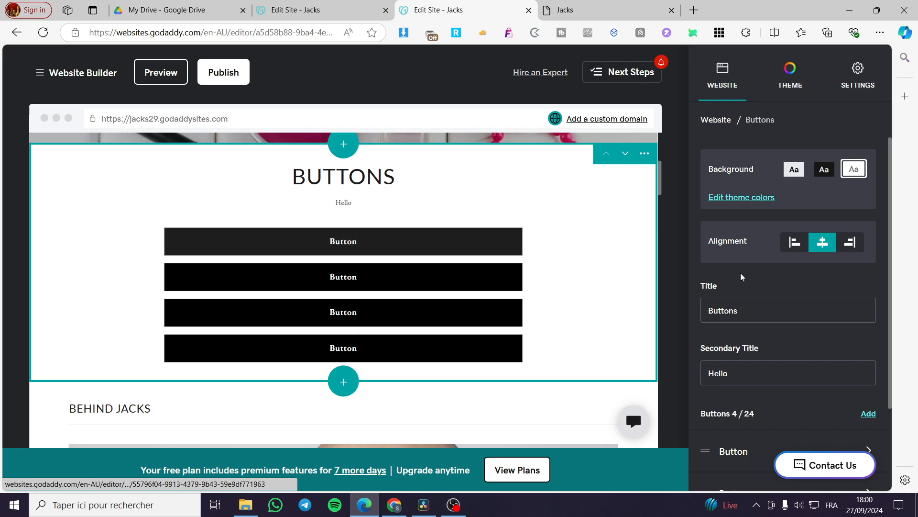
{"action": "scroll", "scroll_direction": "down", "scroll_amount": 3}
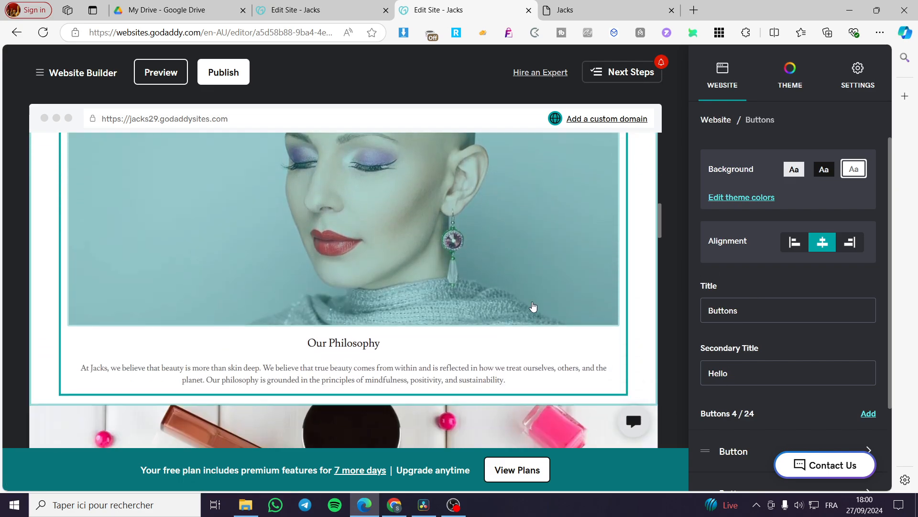
{"action": "scroll", "scroll_direction": "down", "scroll_amount": 3}
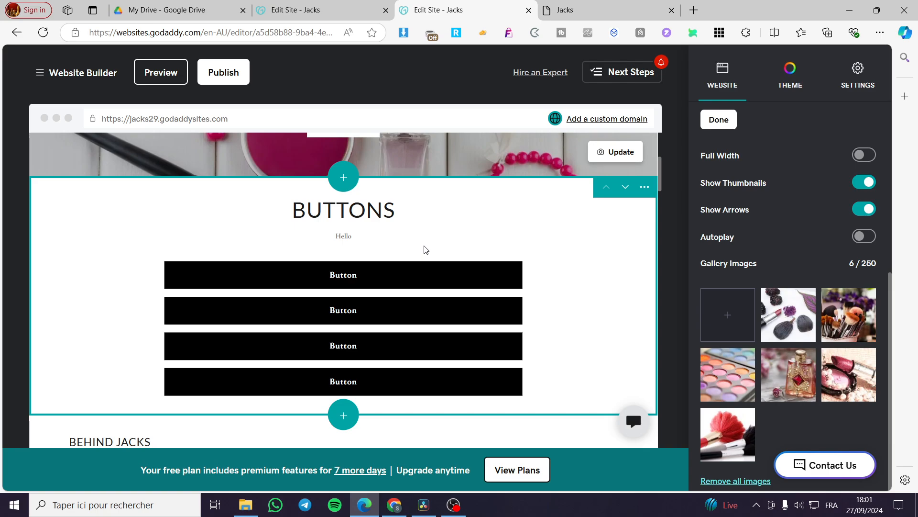
Link the first button to the Shop page, label it 'Shop' and finish editing
{"action": "left_click", "coordinate": [343, 275]}
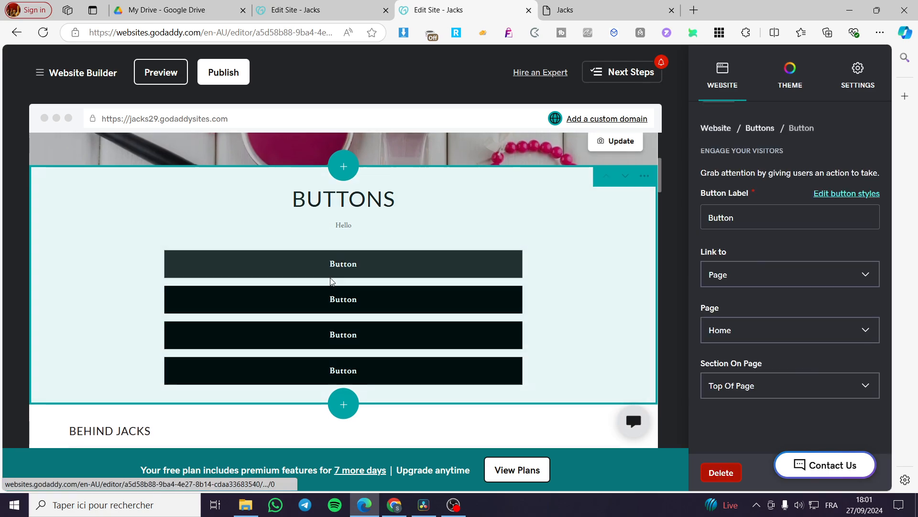
{"action": "left_click", "coordinate": [788, 274]}
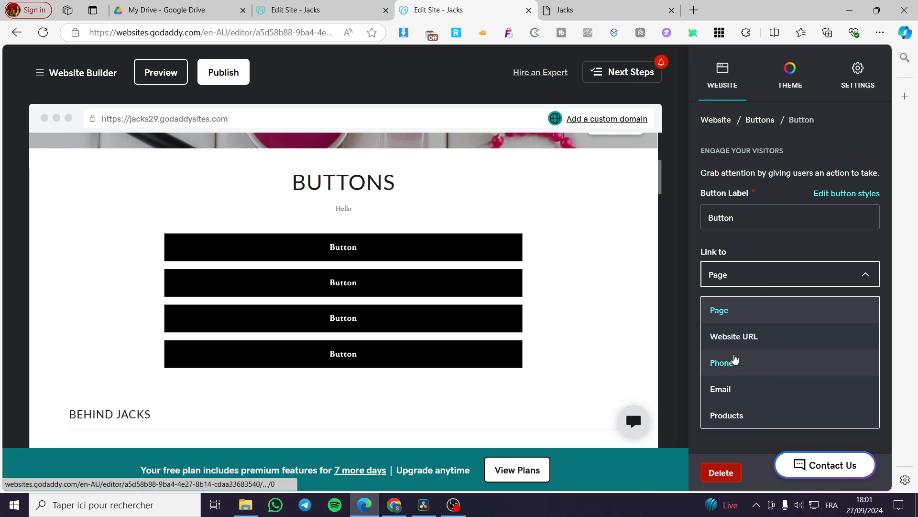
{"action": "mouse_move", "coordinate": [746, 342]}
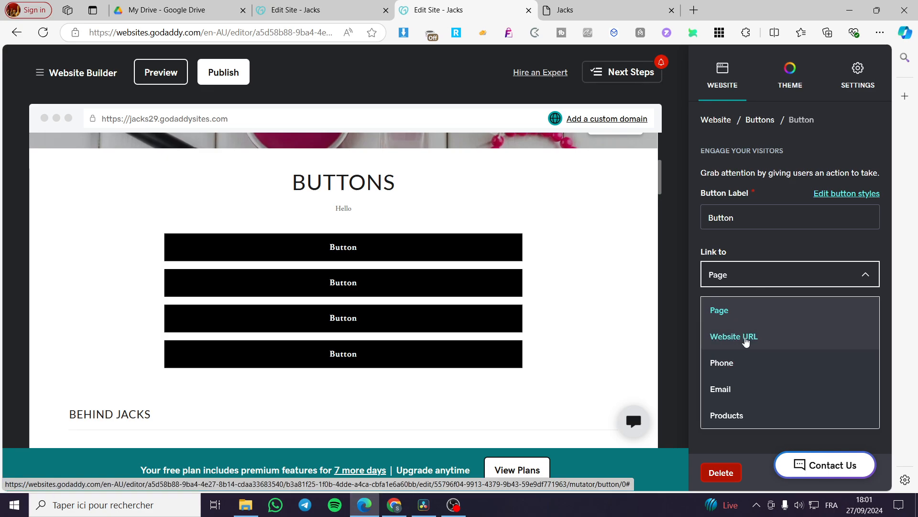
{"action": "left_click", "coordinate": [734, 337]}
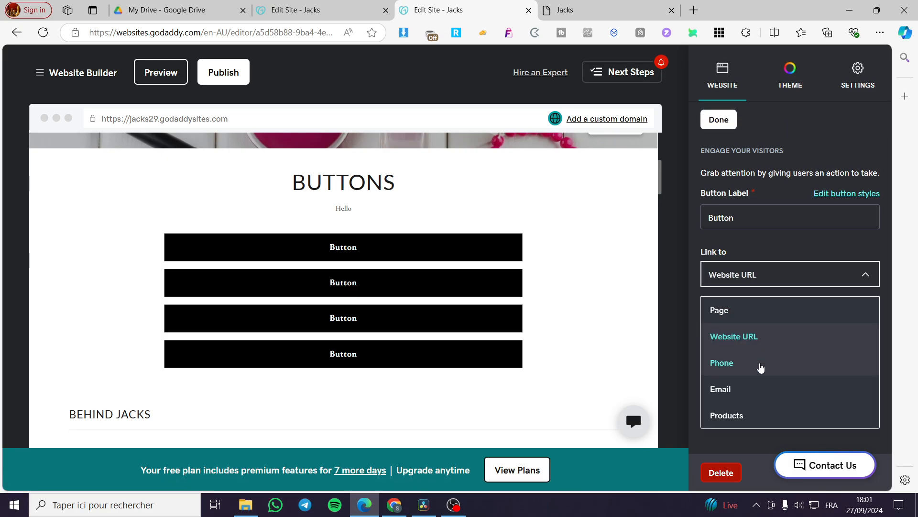
{"action": "mouse_move", "coordinate": [764, 320]}
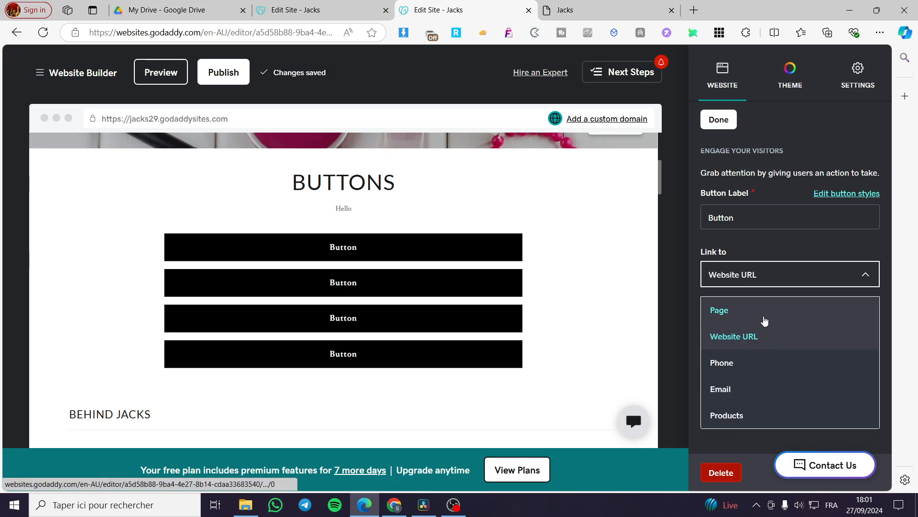
{"action": "left_click", "coordinate": [719, 309]}
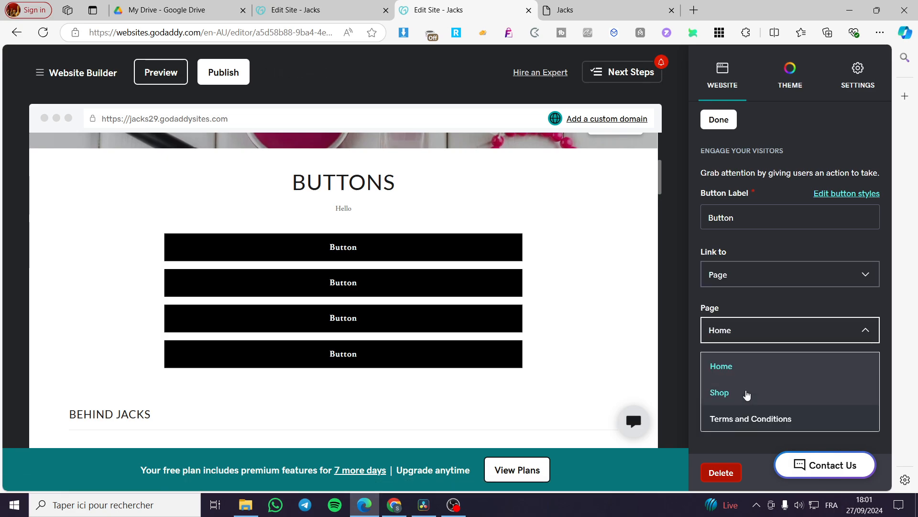
{"action": "left_click", "coordinate": [718, 392]}
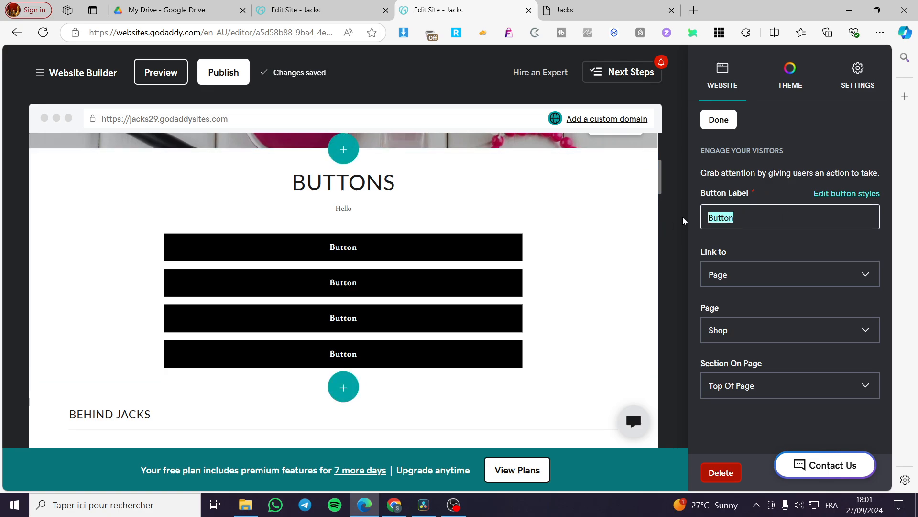
{"action": "type", "text": "Shop"}
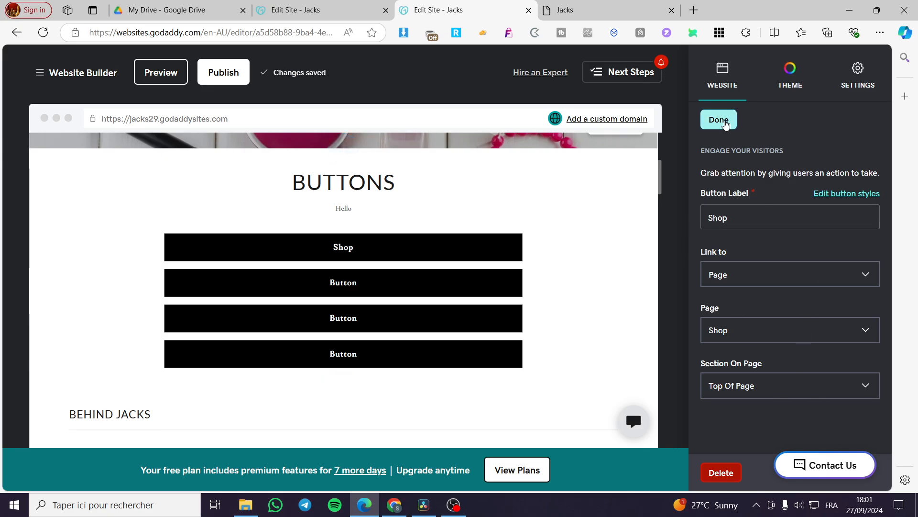
{"action": "left_click", "coordinate": [718, 120]}
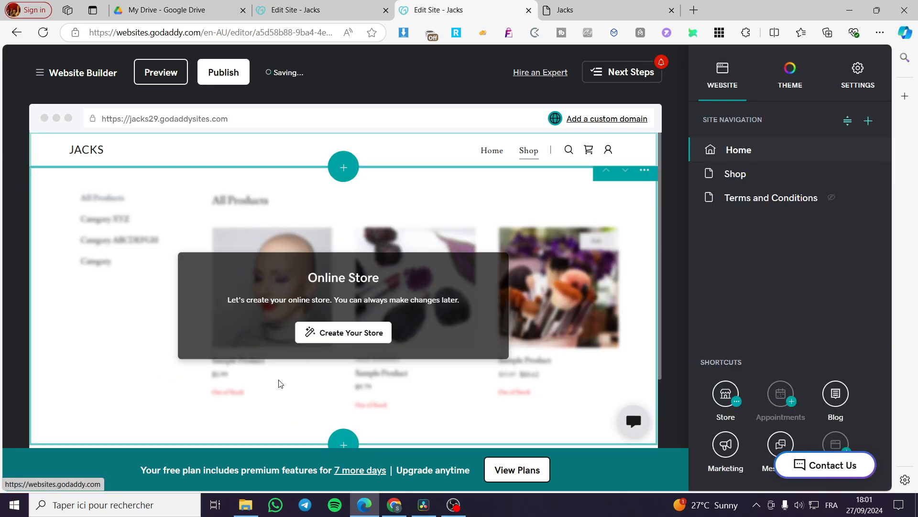
{"action": "left_click", "coordinate": [343, 332]}
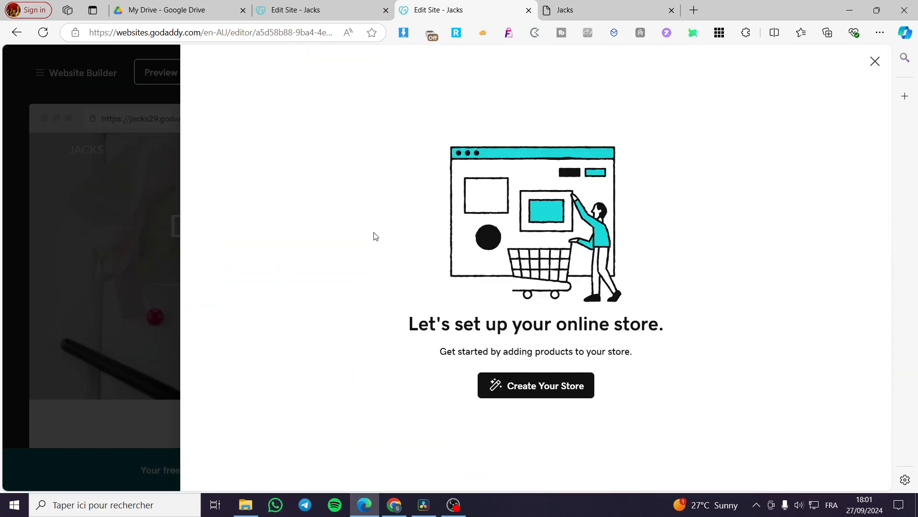
{"action": "mouse_move", "coordinate": [879, 100]}
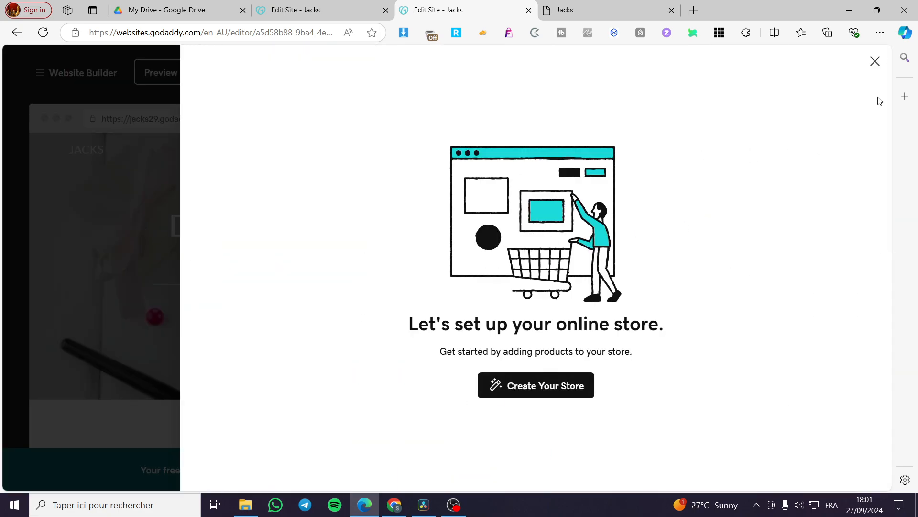
{"action": "left_click", "coordinate": [875, 61]}
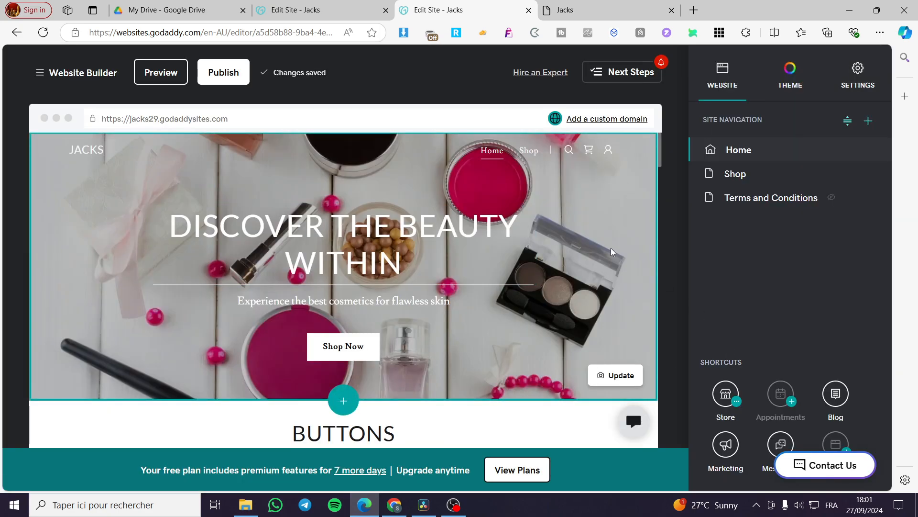